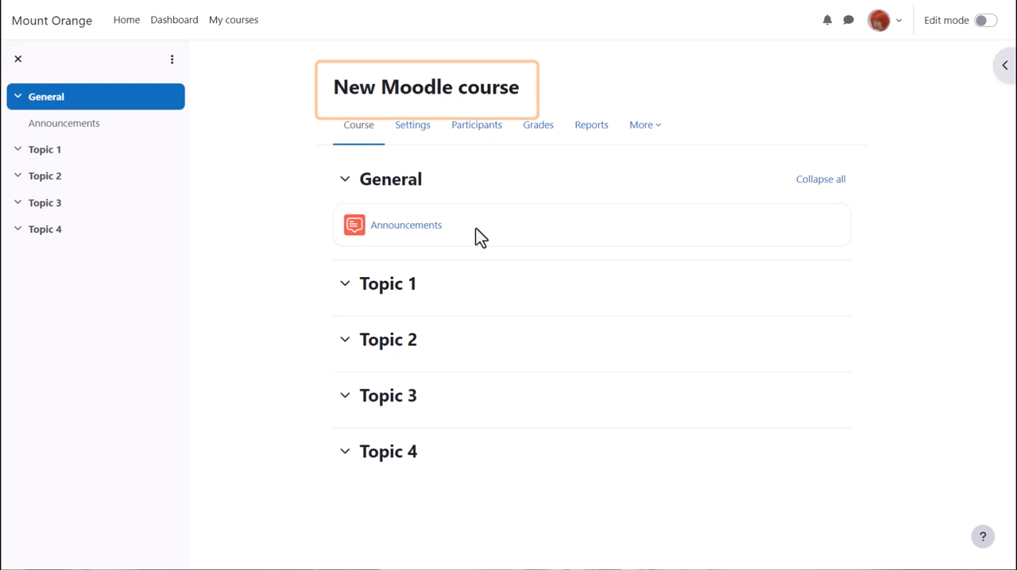
Step: Visit the Announcements forum, return to the course page and begin editing its settings
left_click(407, 226)
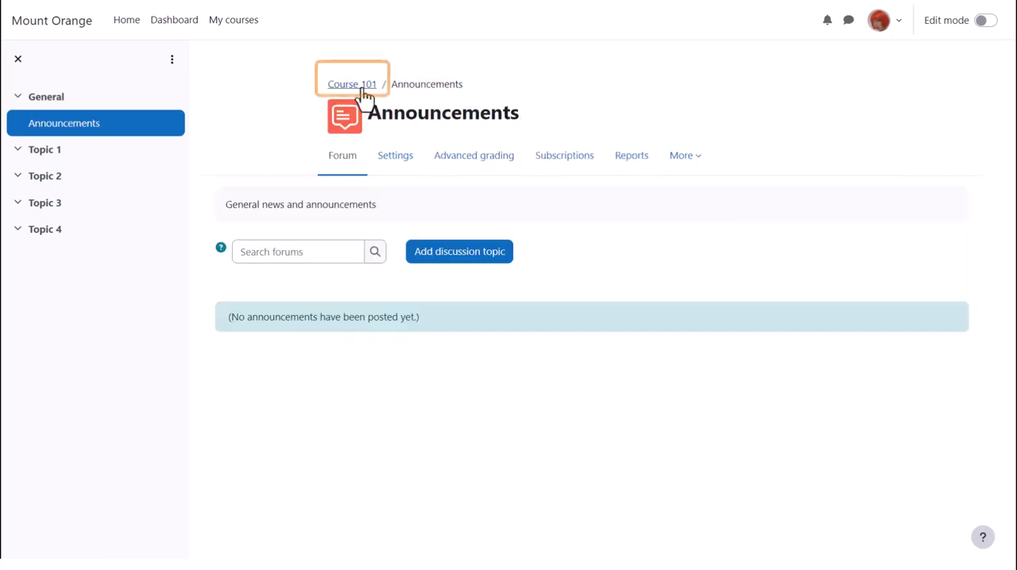
left_click(351, 85)
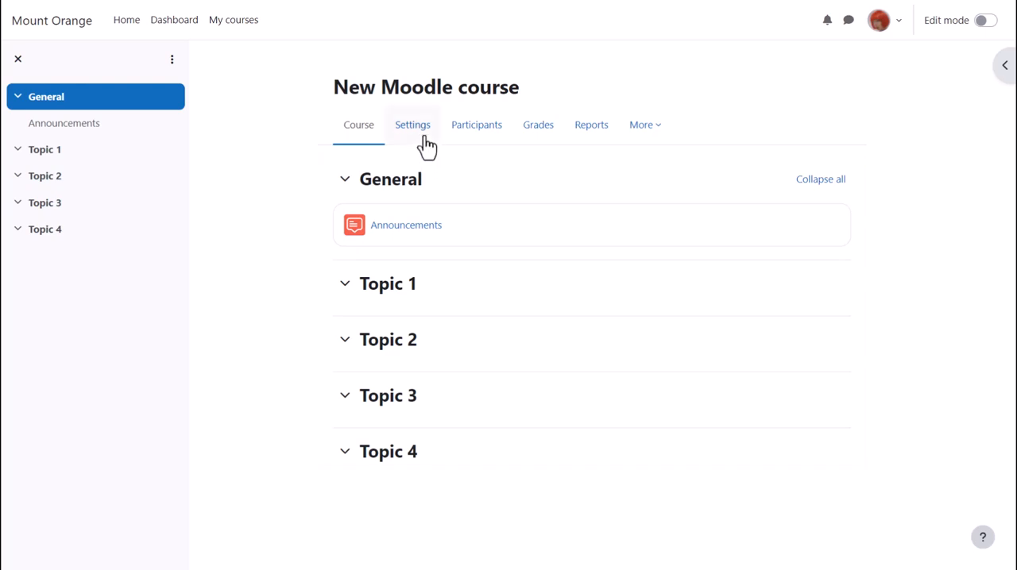
mouse_move(426, 140)
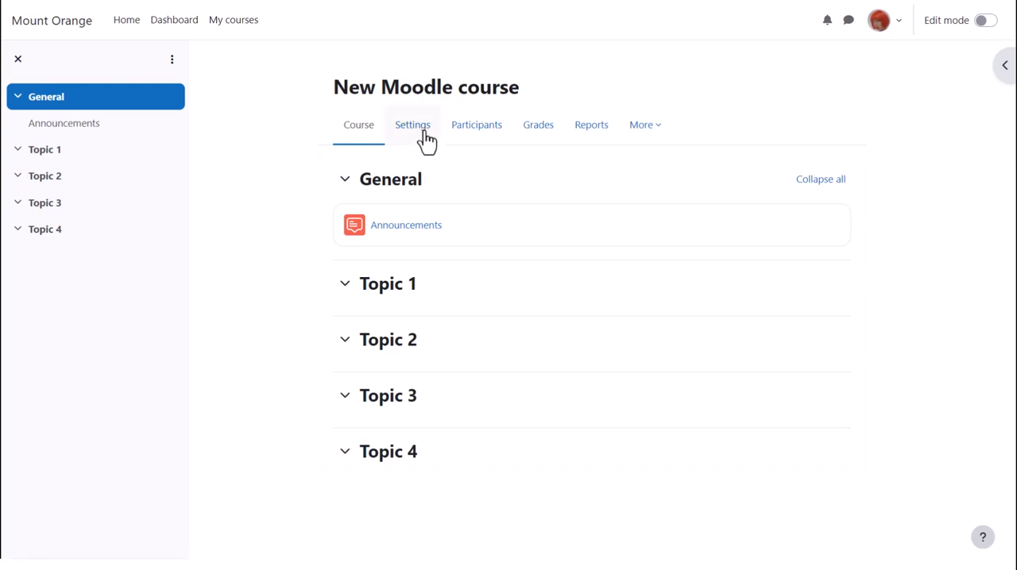
left_click(413, 123)
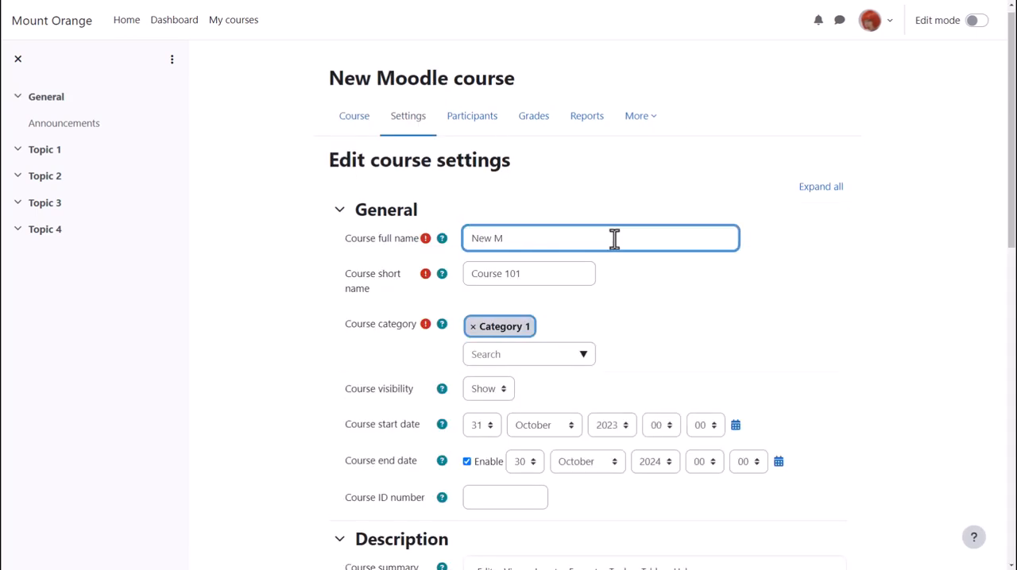
Step: Name the course 'Basic French' with short name 'French 101', keeping visibility on Show
type("Basic French")
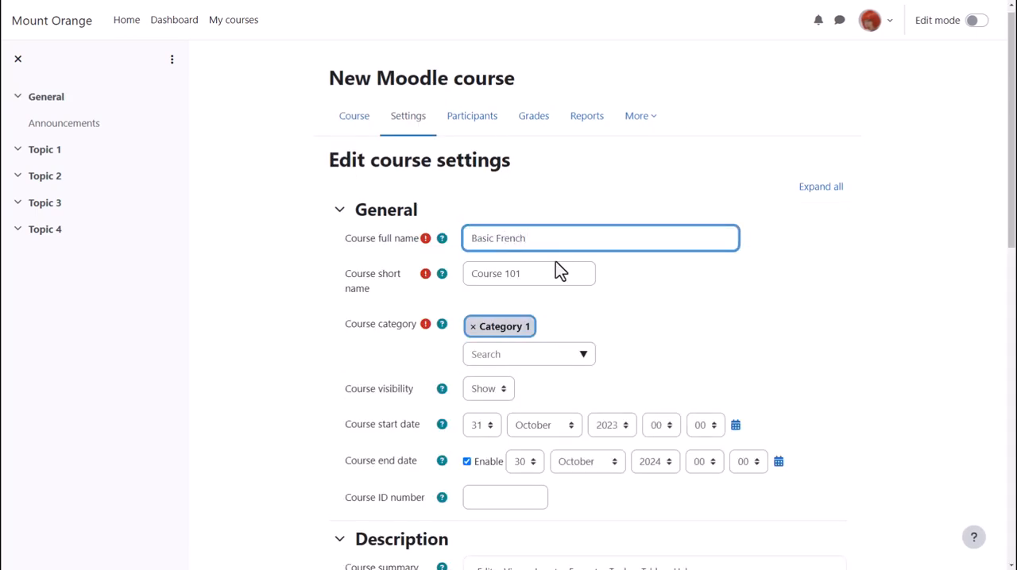
left_click(527, 273)
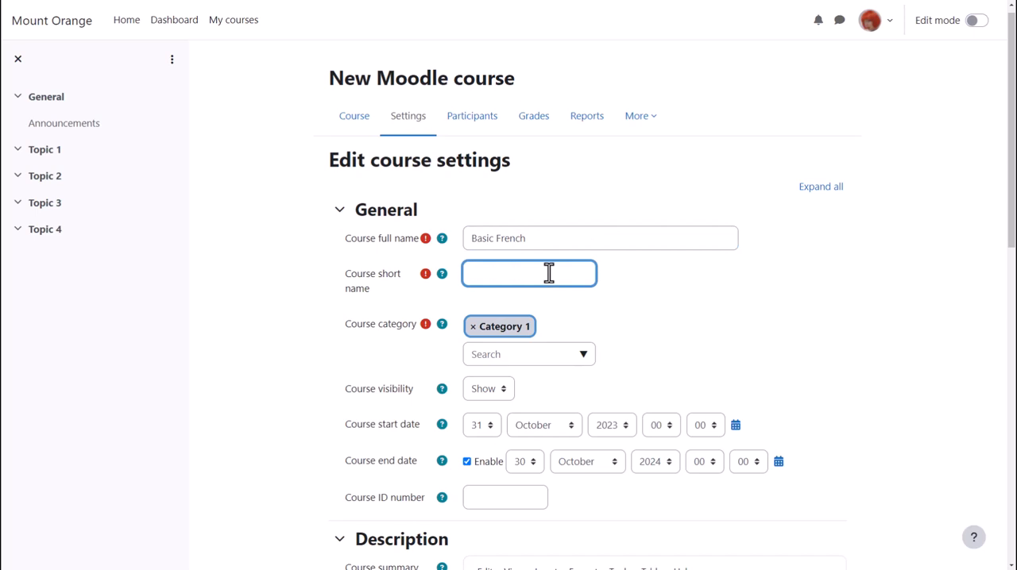
type("French 101")
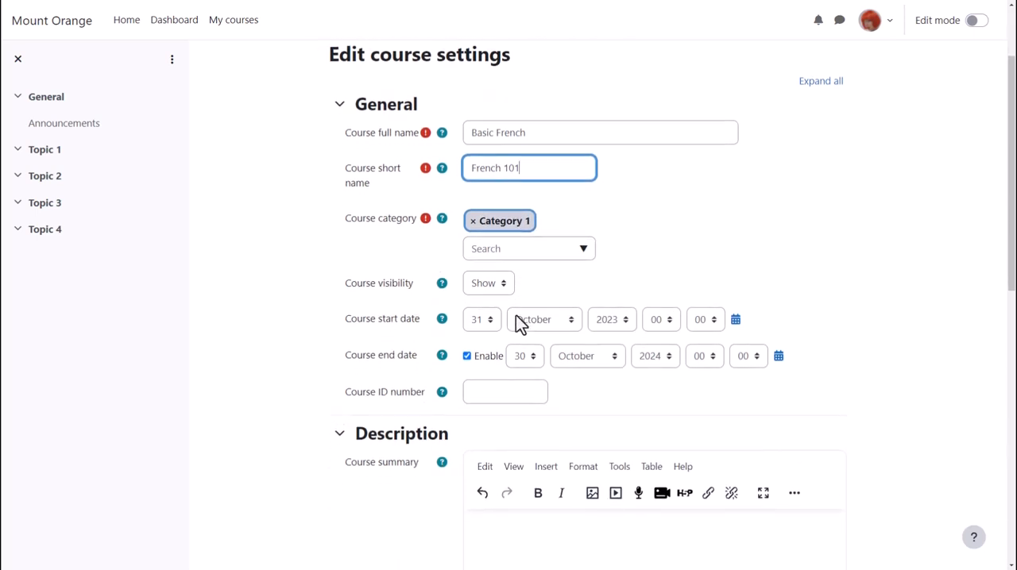
left_click(487, 282)
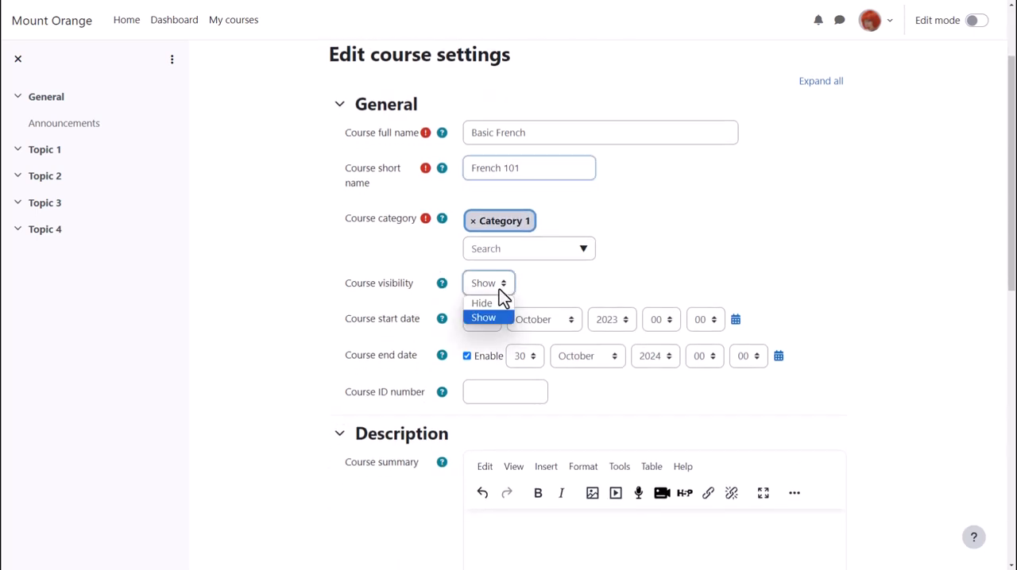
left_click(483, 317)
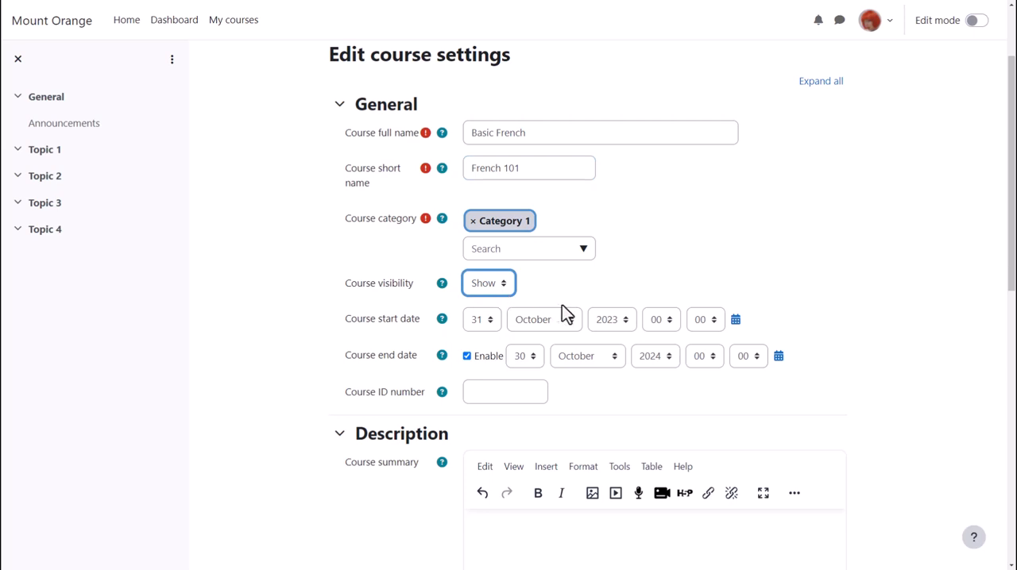
mouse_move(728, 362)
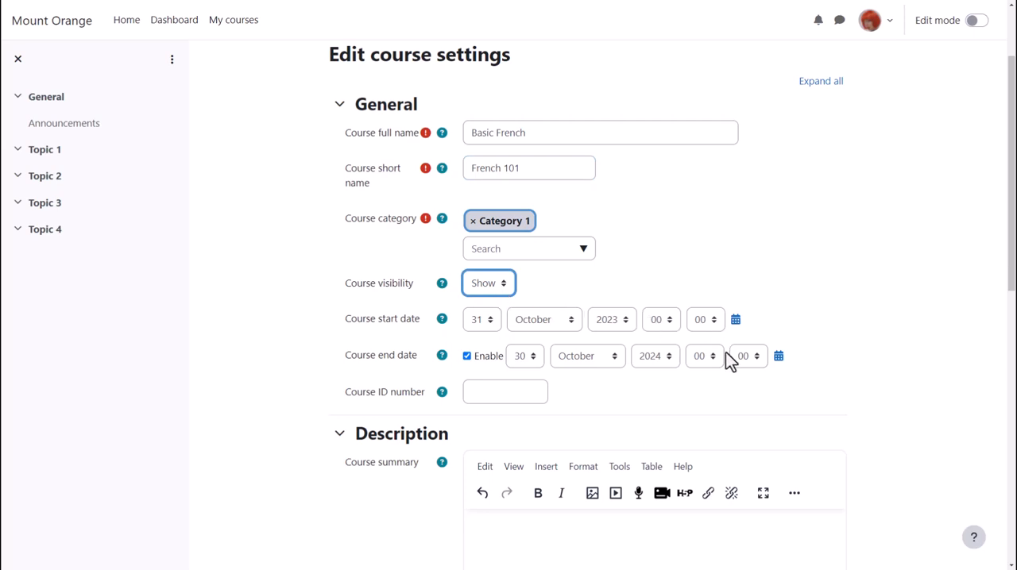
mouse_move(738, 383)
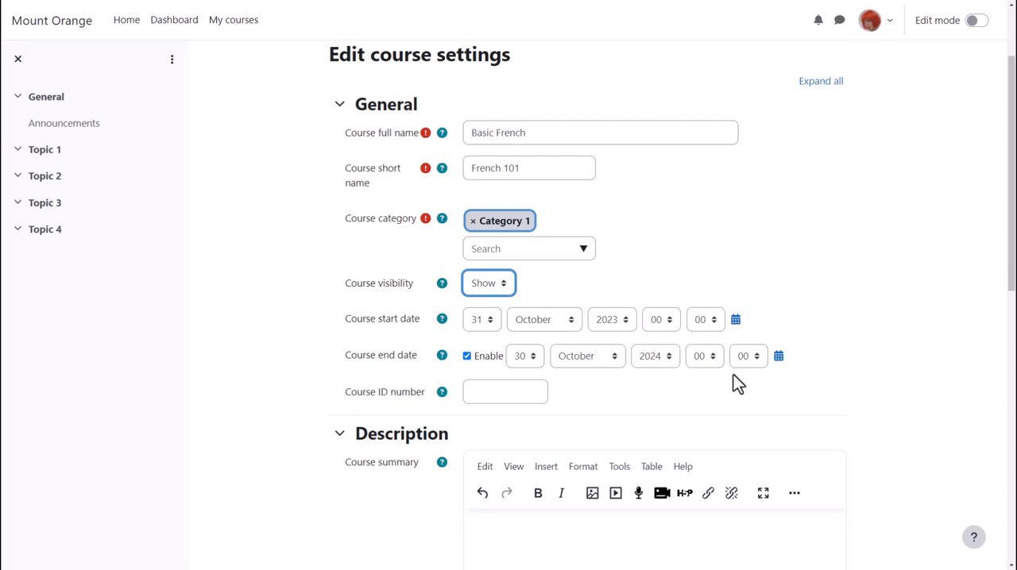
Step: Attach bonjour.png from the computer as the course image
scroll("down", 3)
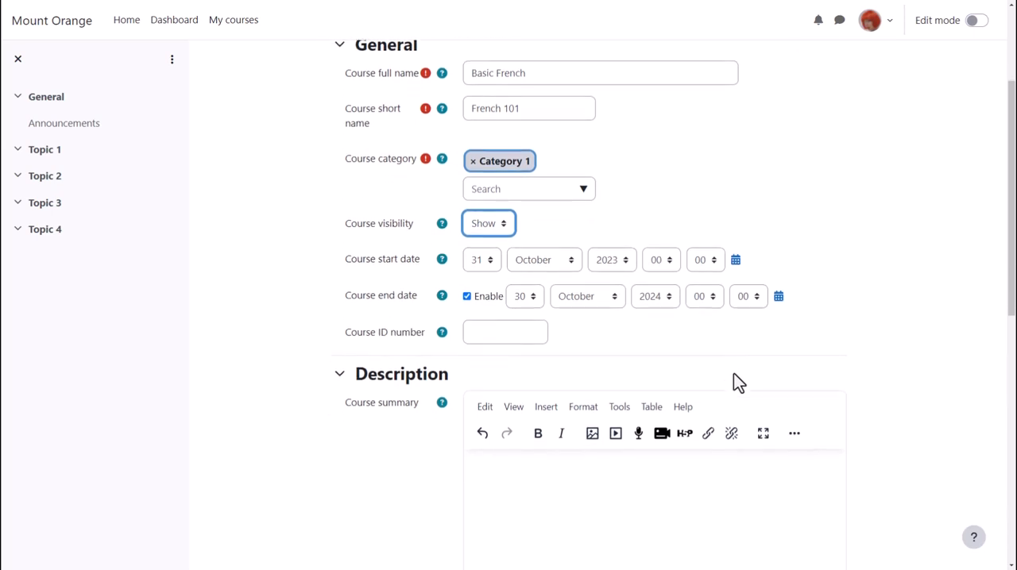
scroll("down", 3)
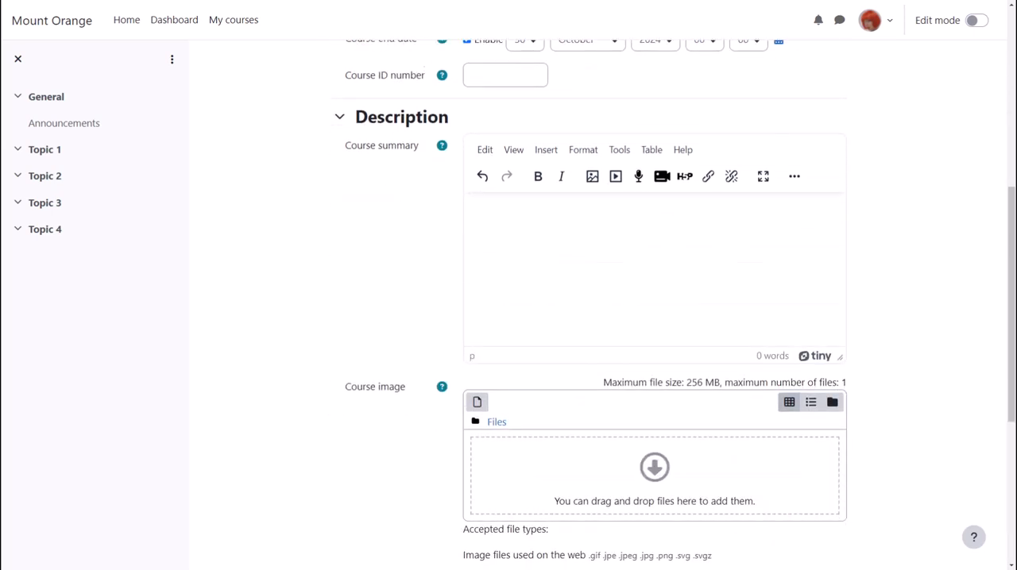
scroll("down", 3)
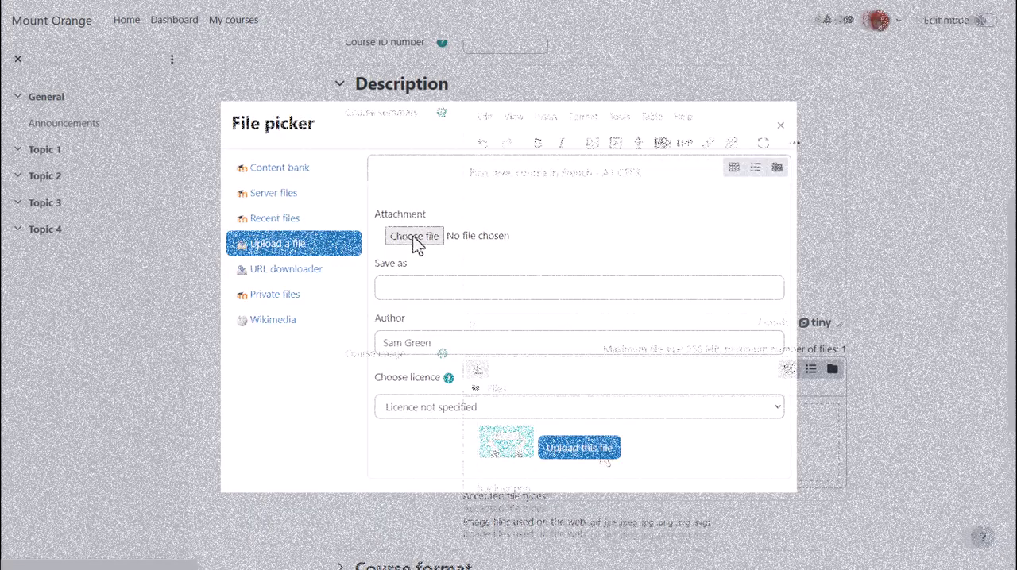
left_click(579, 448)
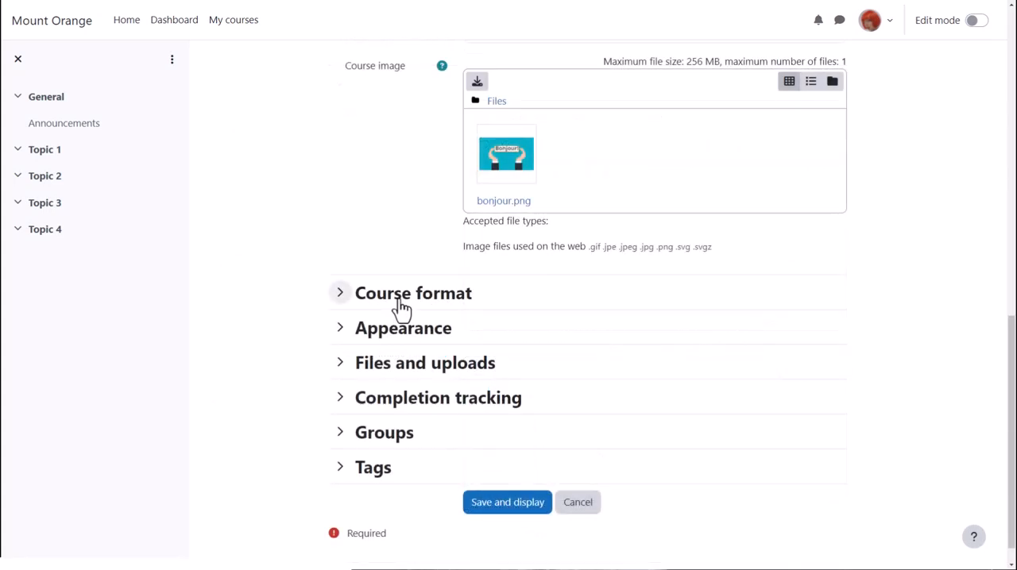
Step: Review the course format choices, keep Topics format, and collapse the section
left_click(340, 292)
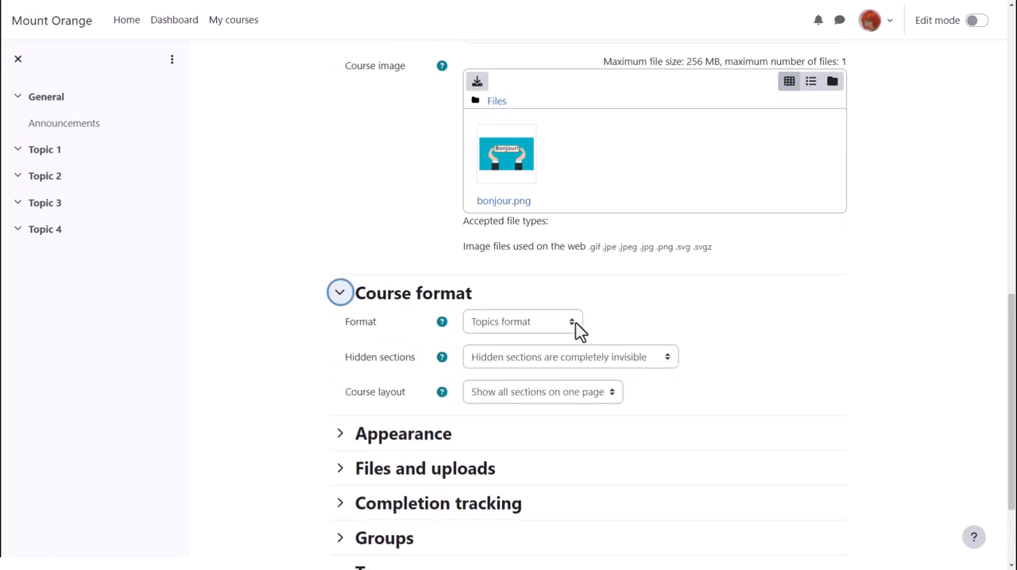
left_click(521, 321)
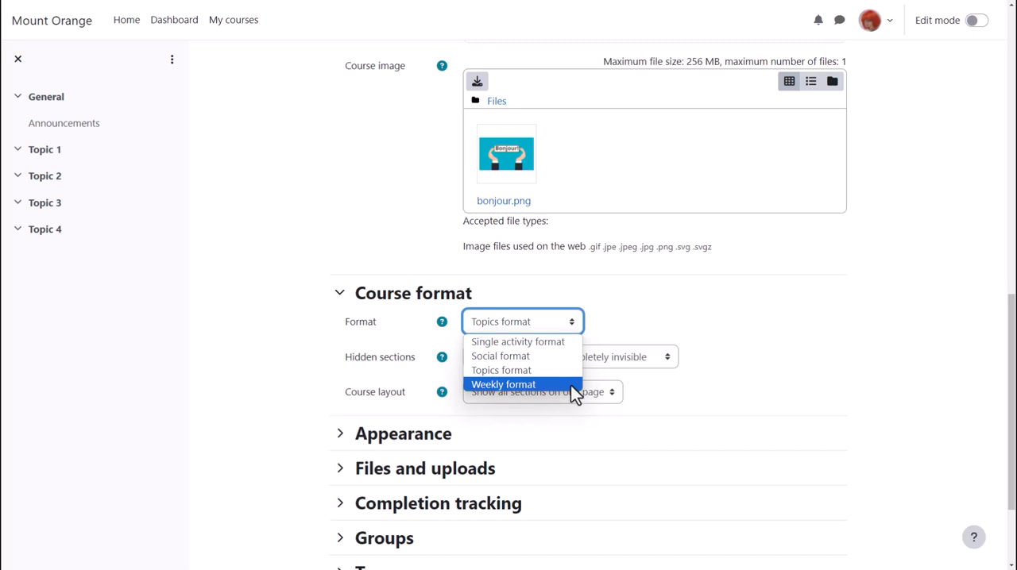
mouse_move(570, 385)
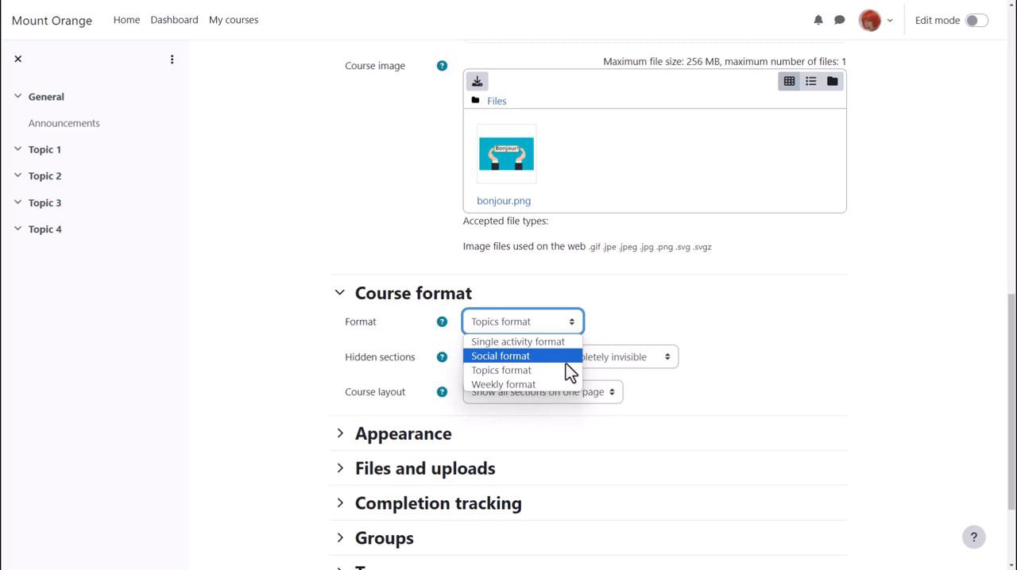
mouse_move(564, 378)
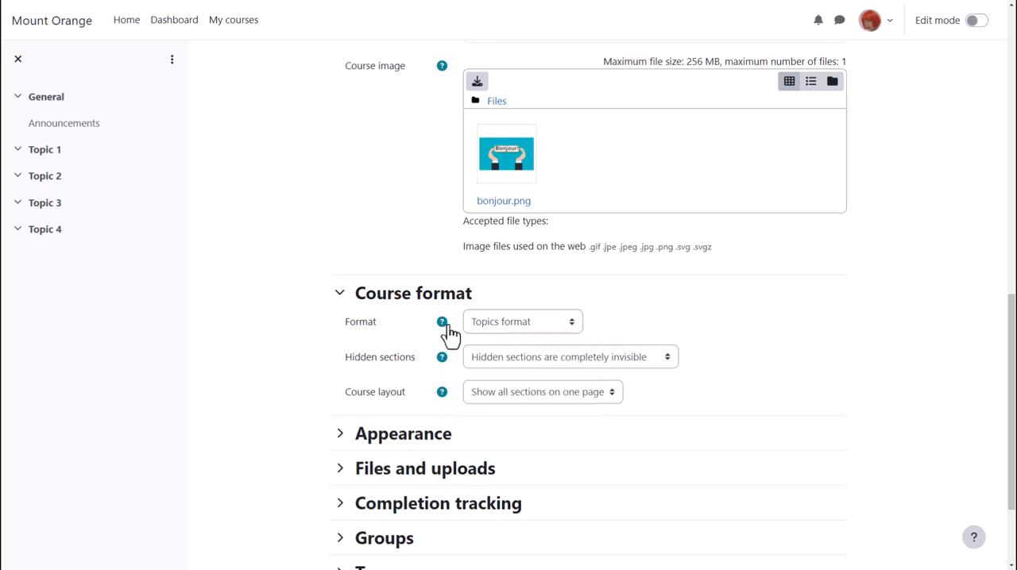
left_click(340, 293)
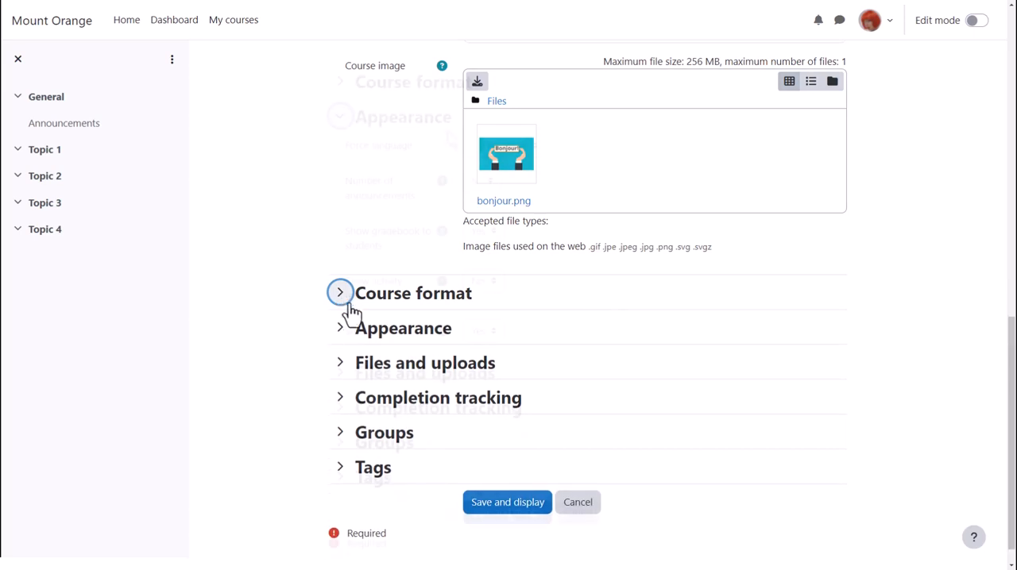
Step: Review the Appearance settings unchanged and show the Completion tracking options
left_click(340, 327)
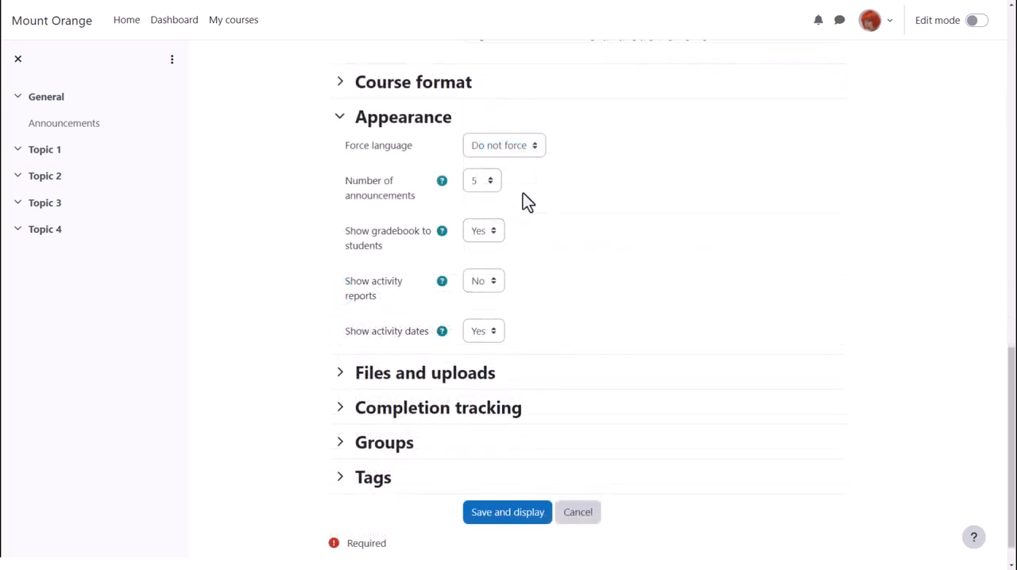
left_click(482, 182)
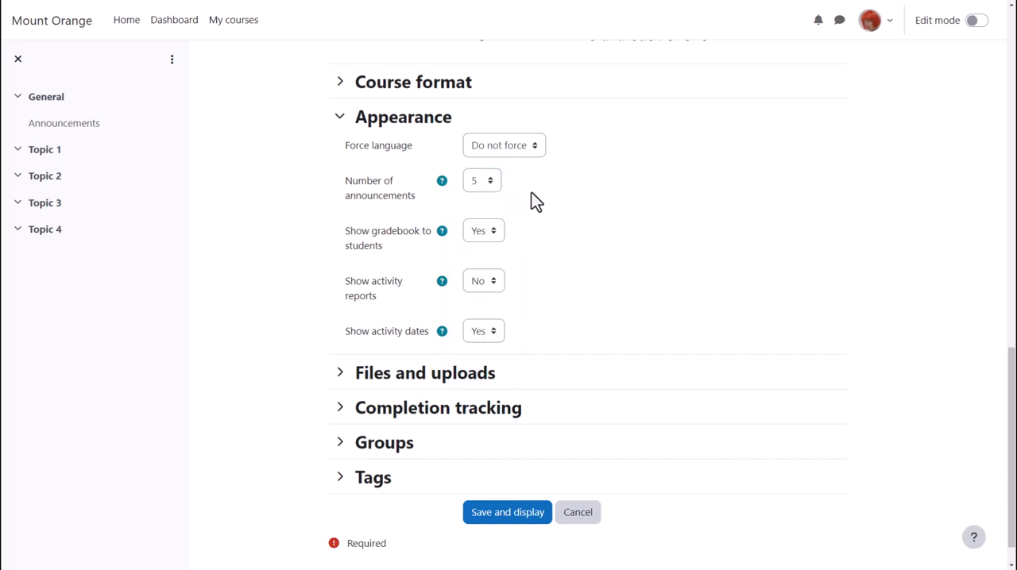
mouse_move(499, 343)
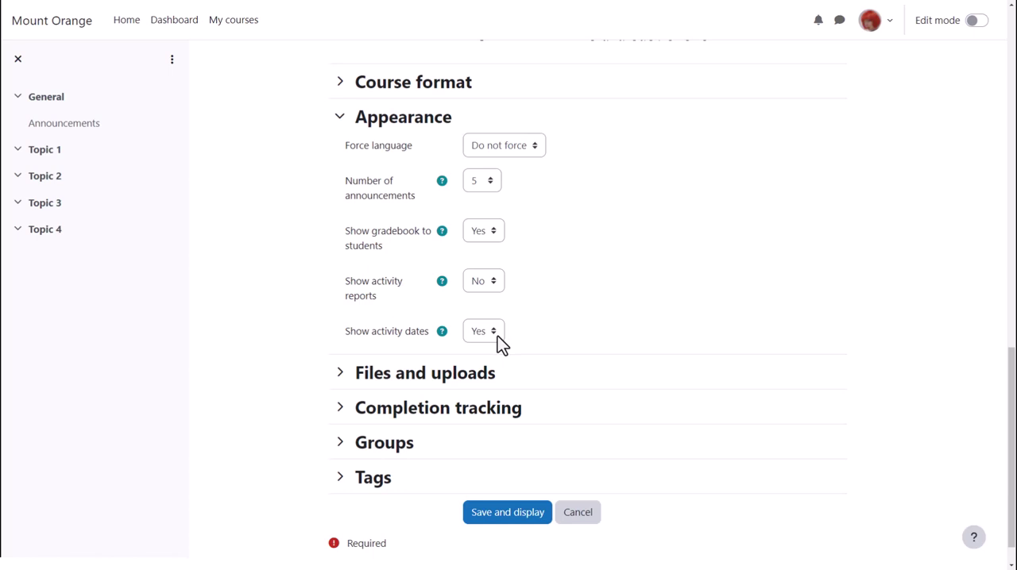
mouse_move(472, 326)
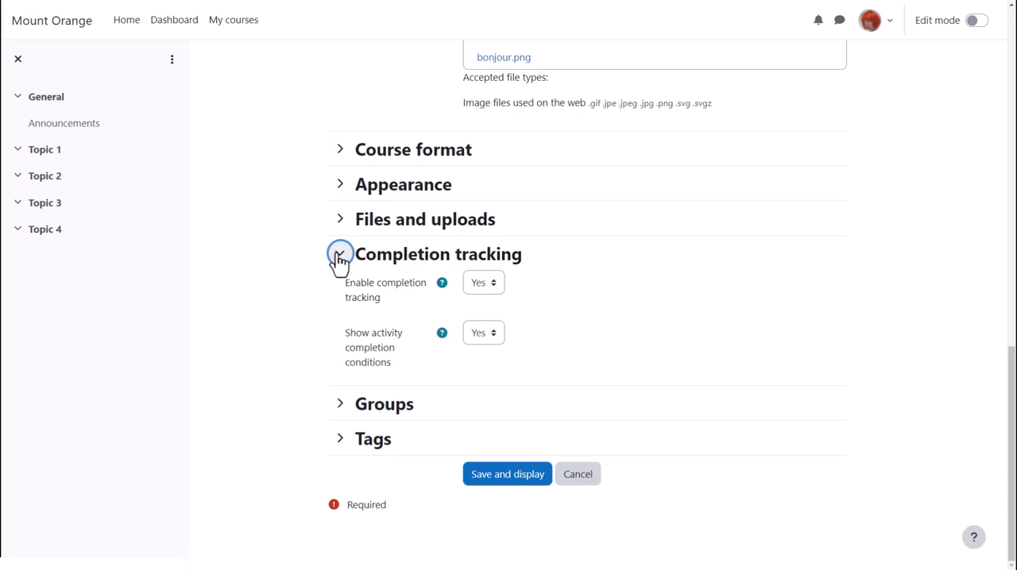
Step: Save the course settings and display the Basic French course page
left_click(340, 255)
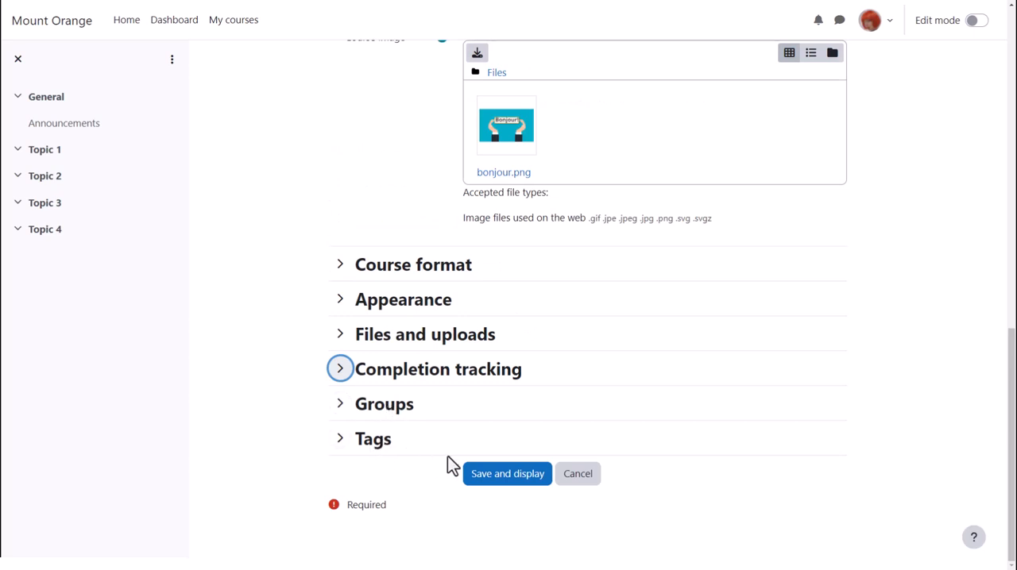
left_click(505, 473)
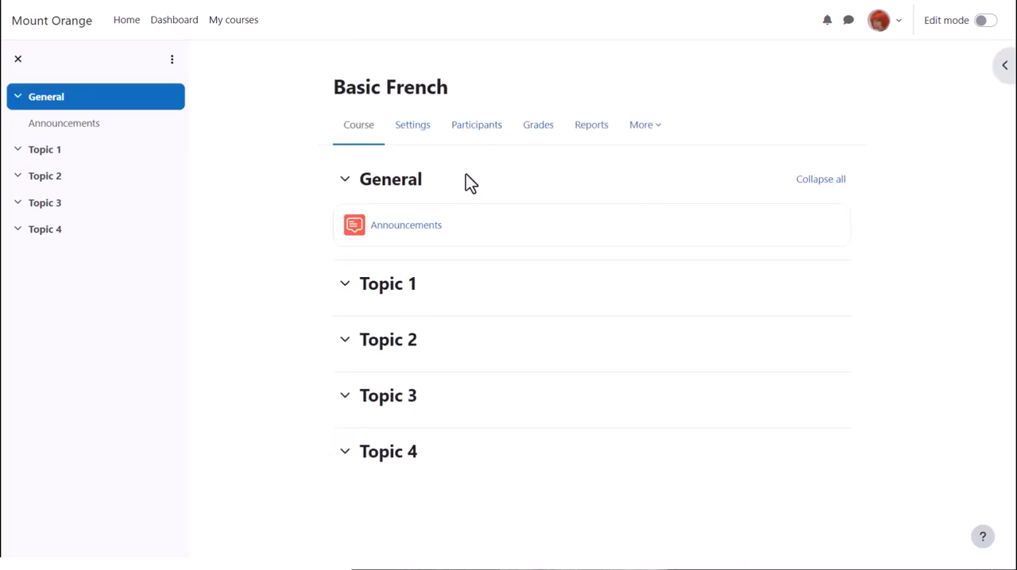
mouse_move(483, 136)
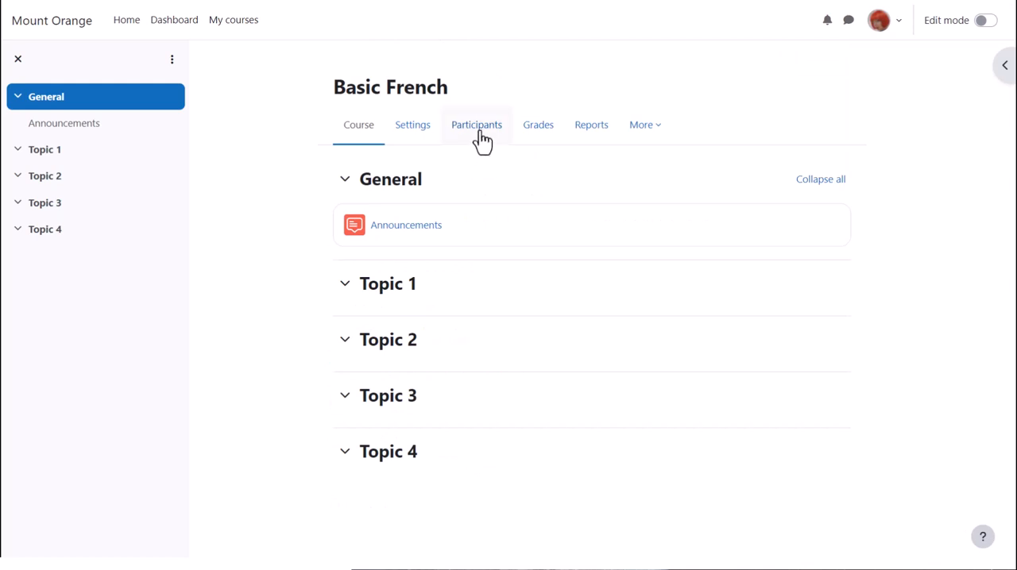
Step: Reach the Role renaming page from the Participants tab's Enrolled users menu
left_click(476, 123)
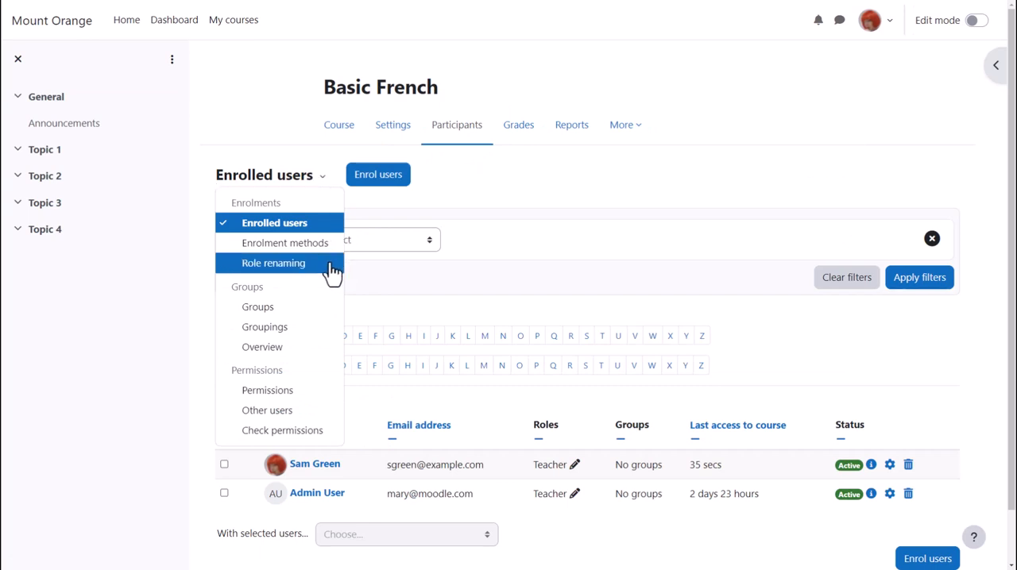
left_click(274, 263)
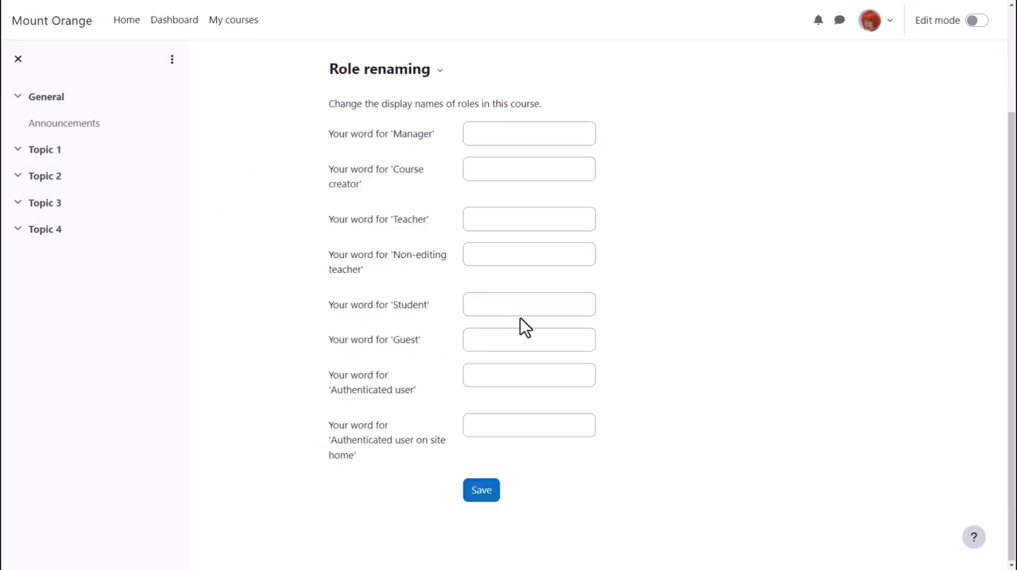
Step: Rename the Student role to 'Learner' and save, returning to the course page
left_click(528, 305)
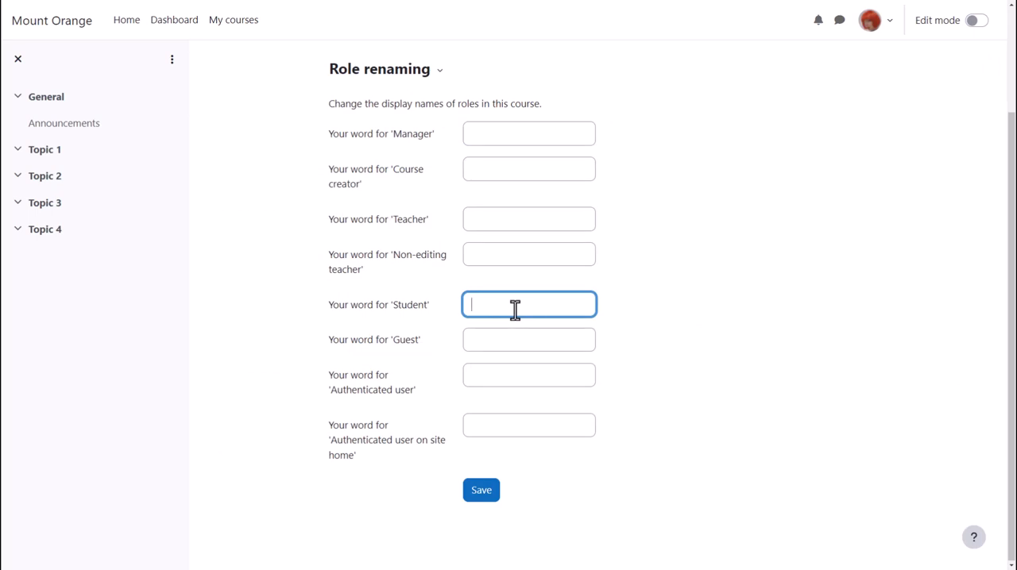
type("Learner")
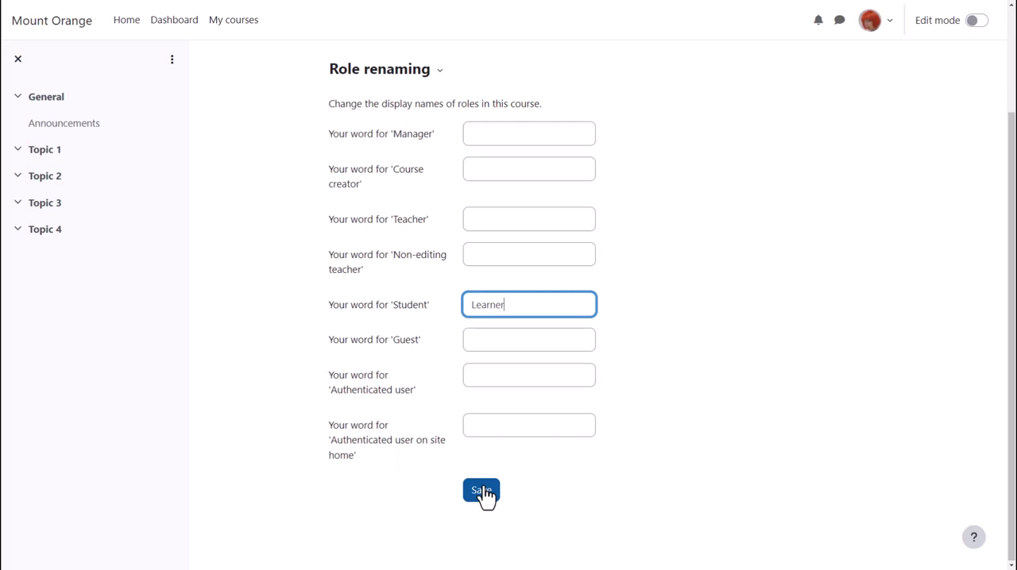
left_click(481, 492)
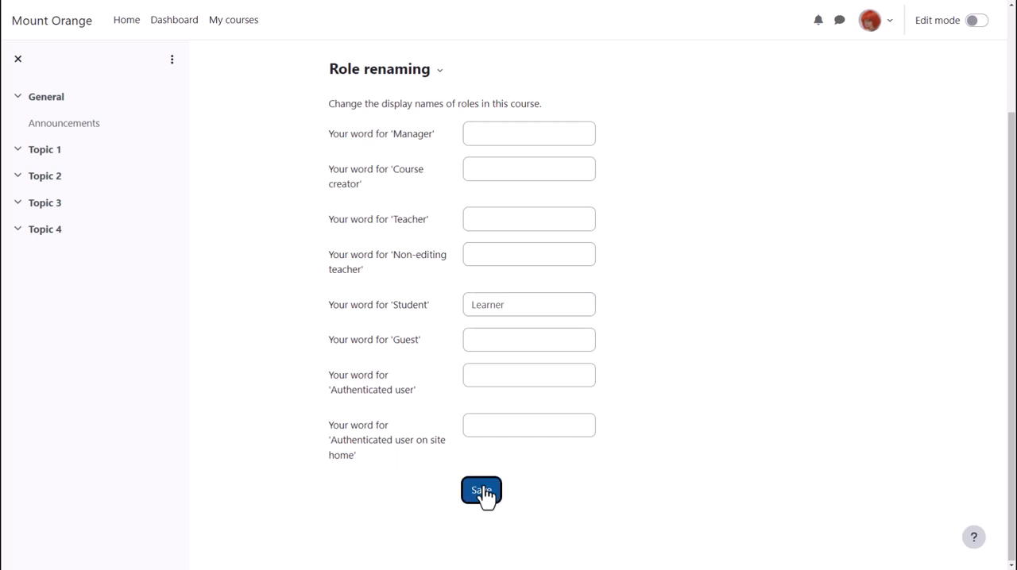
left_click(480, 489)
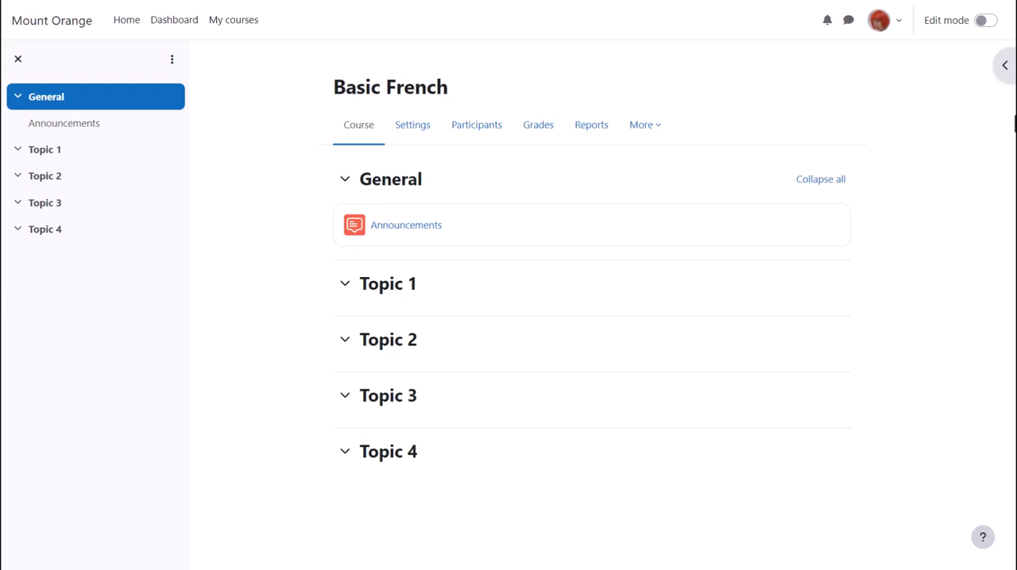